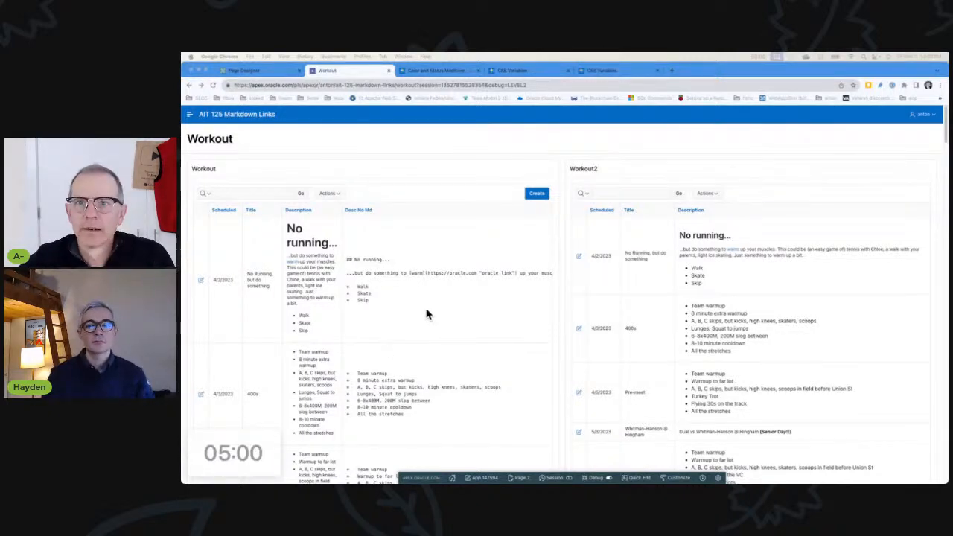
{"action": "mouse_move", "coordinate": [399, 371]}
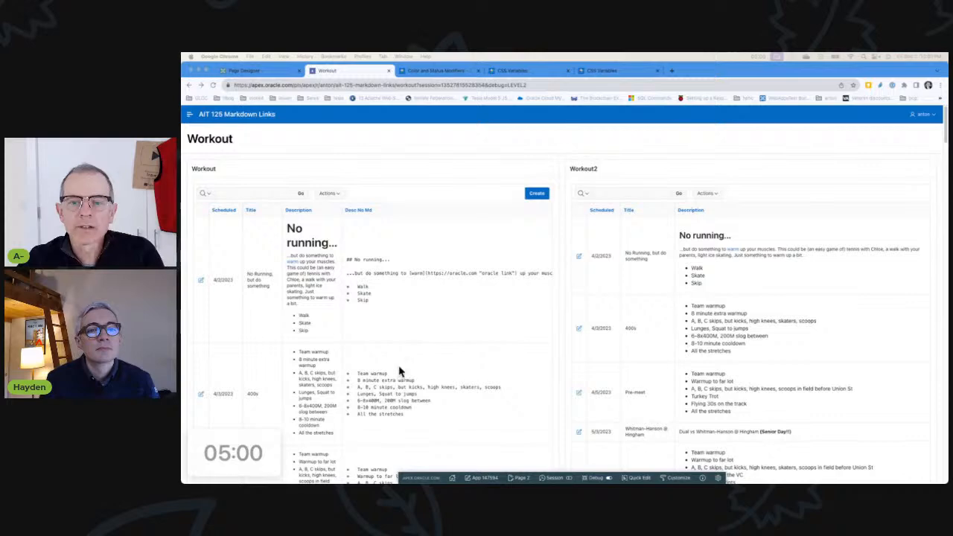
{"action": "mouse_move", "coordinate": [271, 265]}
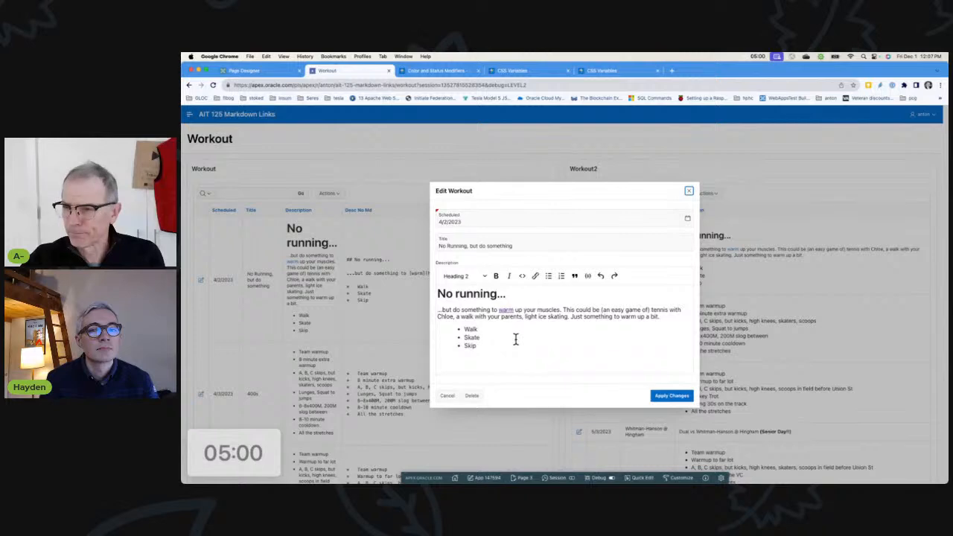
{"action": "mouse_move", "coordinate": [554, 290]}
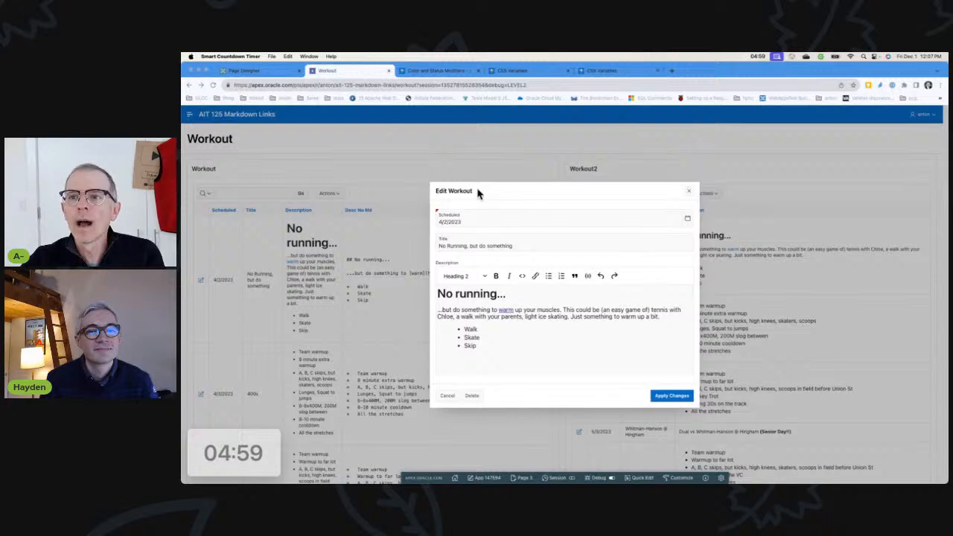
{"action": "mouse_move", "coordinate": [607, 202]}
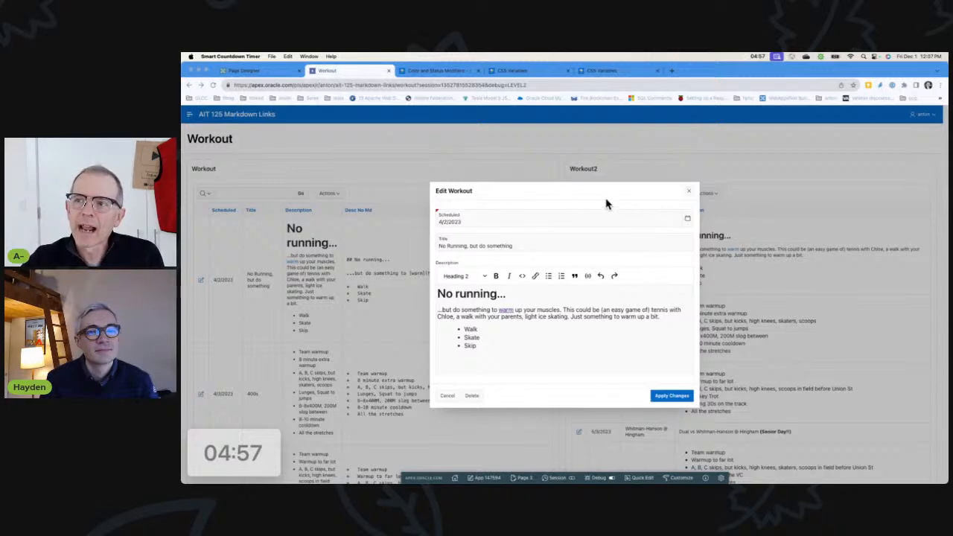
{"action": "mouse_move", "coordinate": [534, 203]}
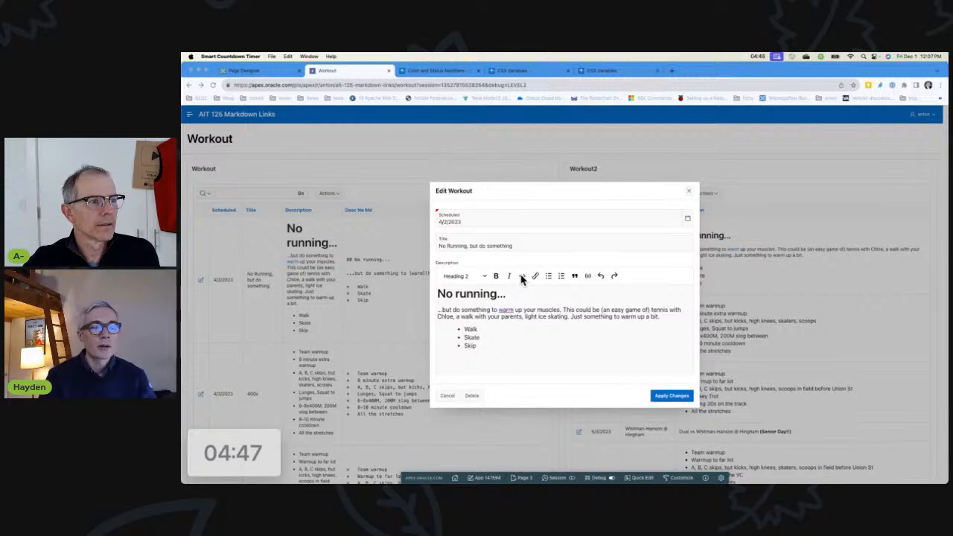
{"action": "mouse_move", "coordinate": [499, 325]}
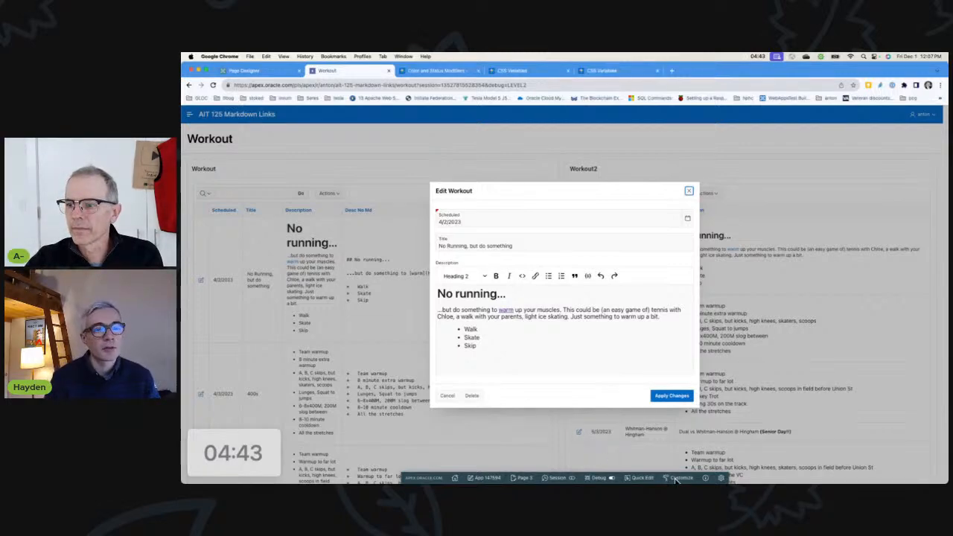
Step: Expand Theme Roller's Global Colors and Regions sections and inspect the region header colour picker
{"action": "left_click", "coordinate": [682, 476]}
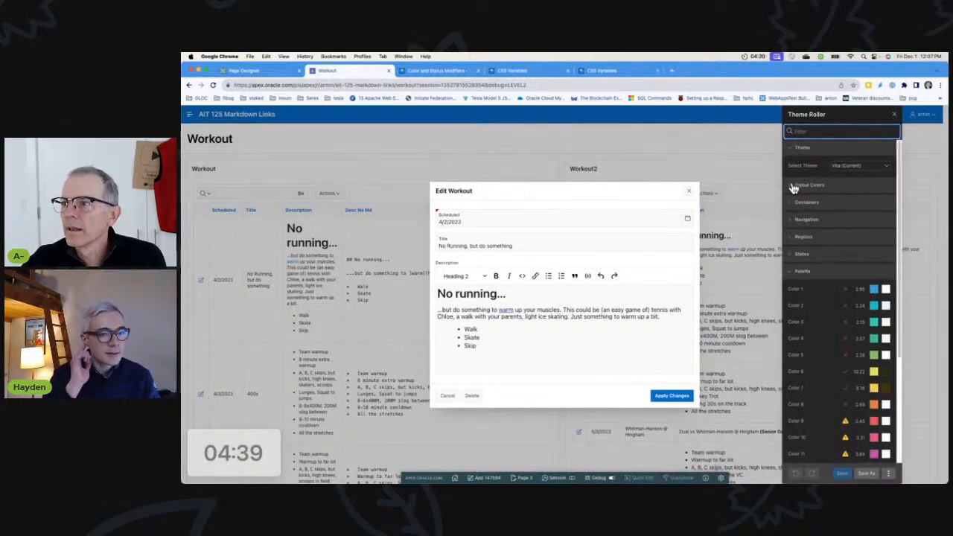
{"action": "left_click", "coordinate": [808, 185]}
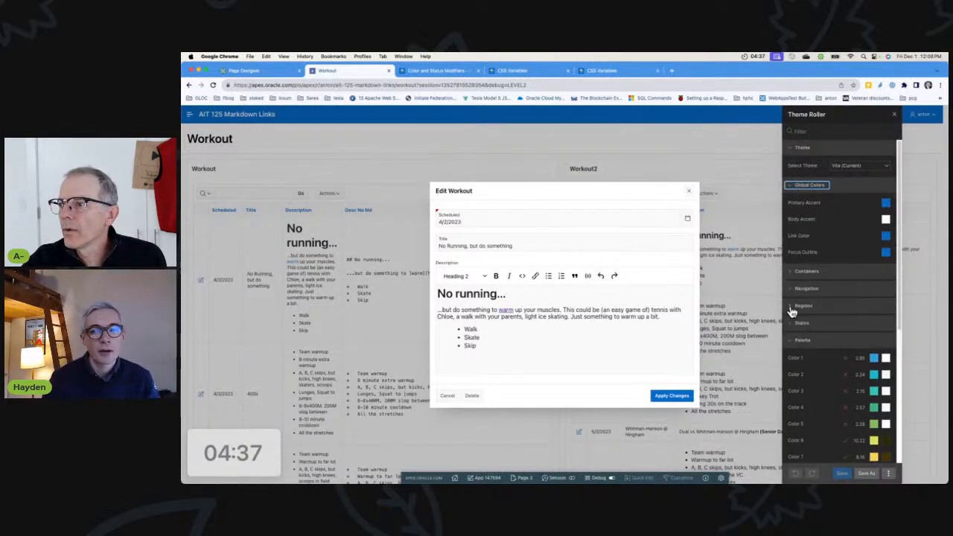
{"action": "left_click", "coordinate": [804, 306]}
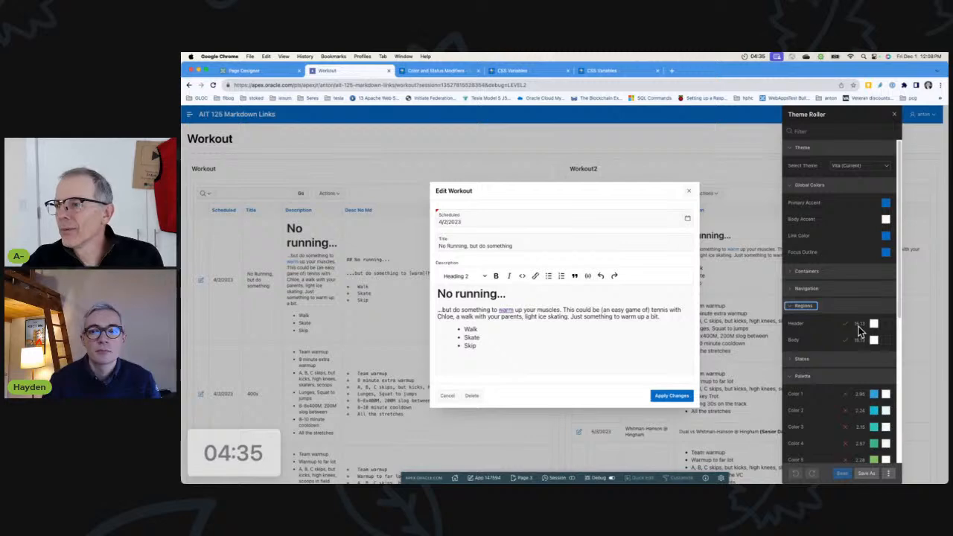
{"action": "left_click", "coordinate": [874, 323]}
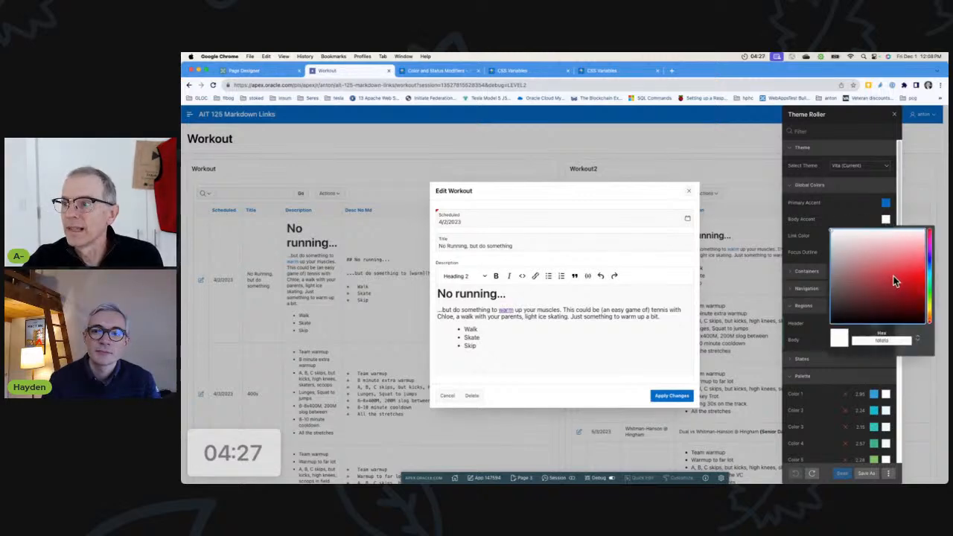
{"action": "left_click", "coordinate": [894, 276]}
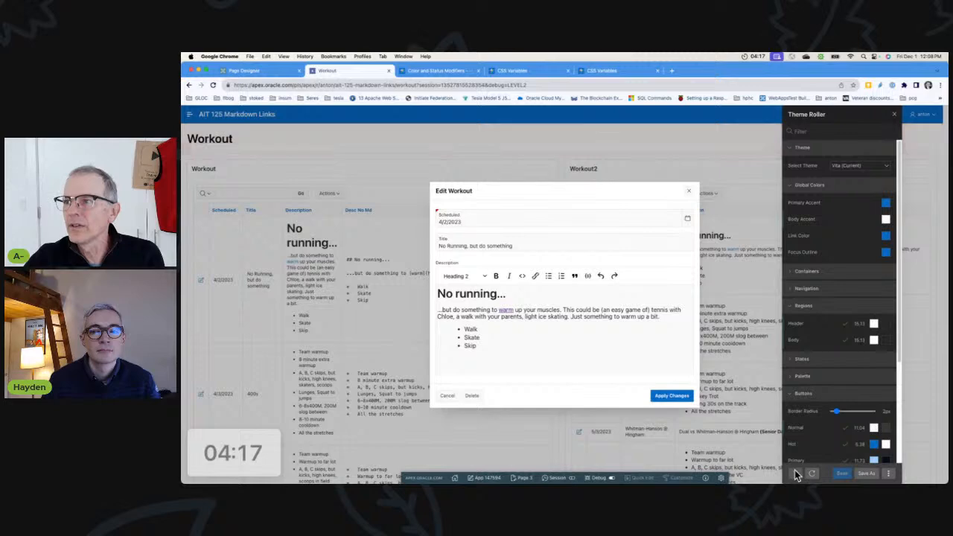
{"action": "mouse_move", "coordinate": [699, 274]}
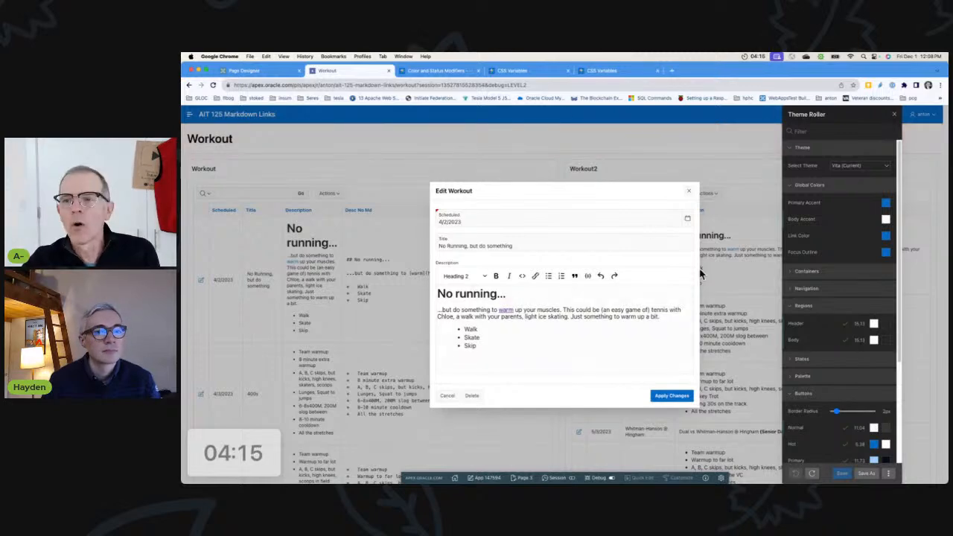
{"action": "mouse_move", "coordinate": [550, 201]}
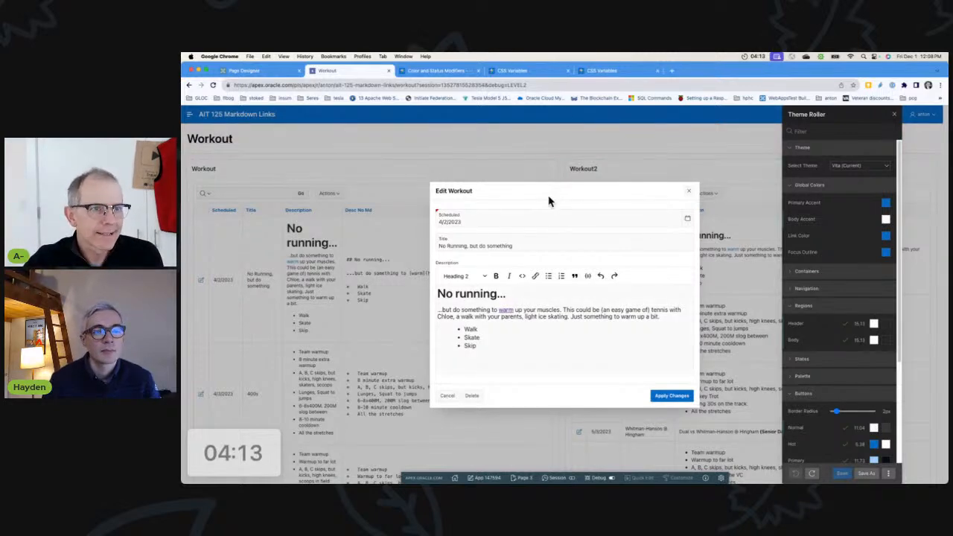
{"action": "mouse_move", "coordinate": [766, 281]}
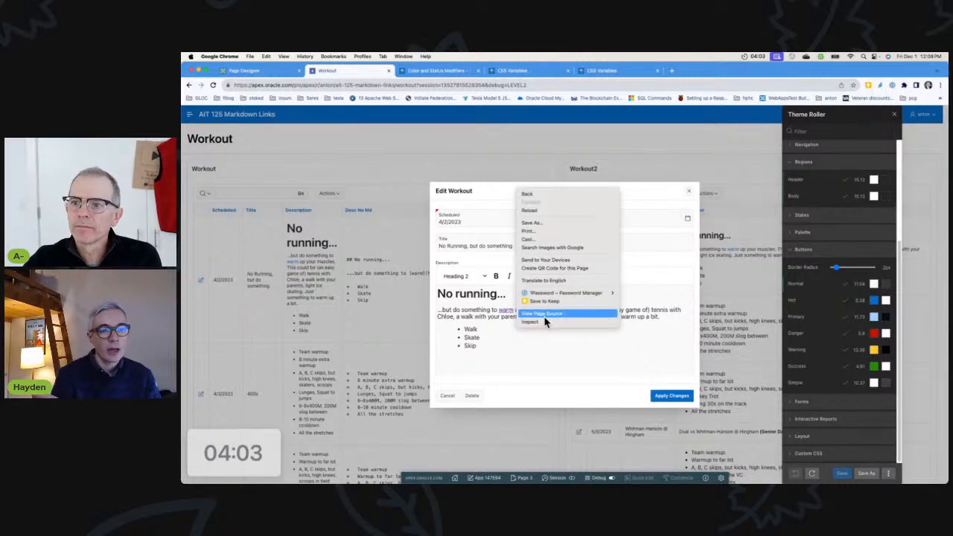
Step: Move Theme Roller down to its Custom CSS section
{"action": "left_click", "coordinate": [530, 321]}
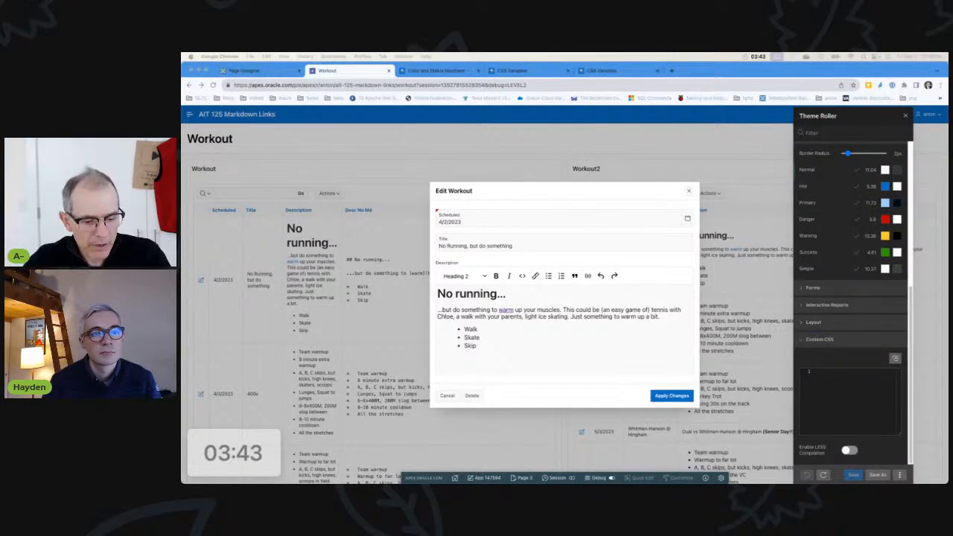
{"action": "mouse_move", "coordinate": [840, 405]}
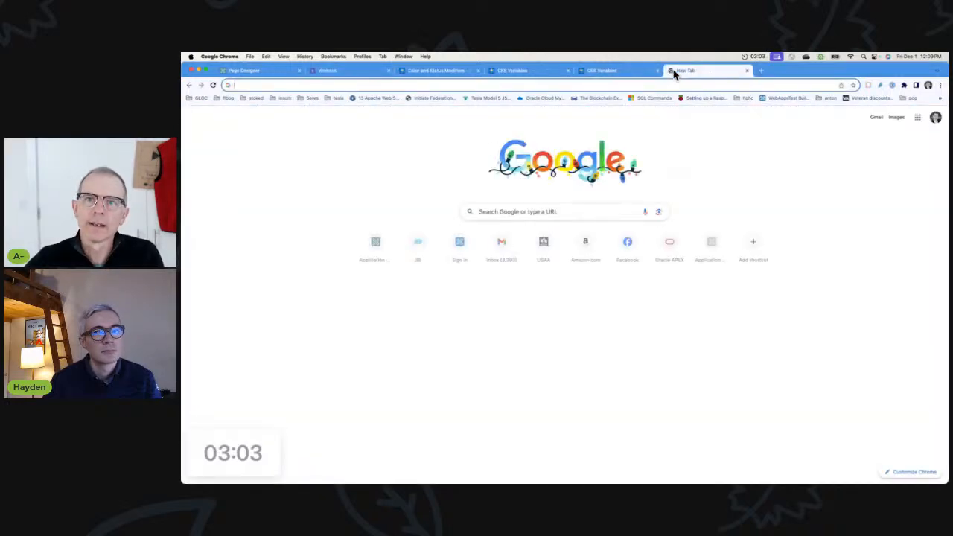
Step: Go to apex.oracle.com/ut and reach the Universal Theme CSS Variables reference page
{"action": "type", "text": "apex.oracle.com/pls/apex/r/apex_pm/ut/getting-started"}
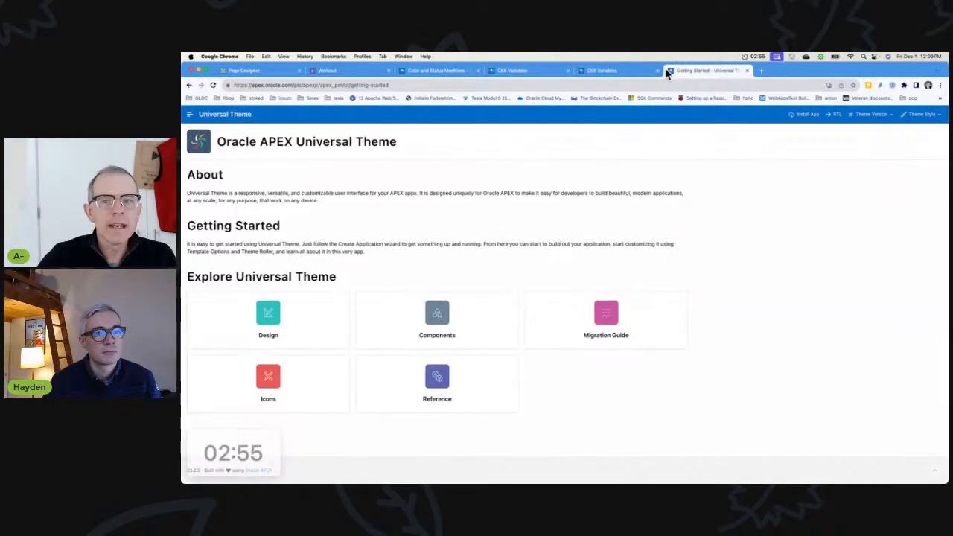
{"action": "left_click", "coordinate": [438, 384]}
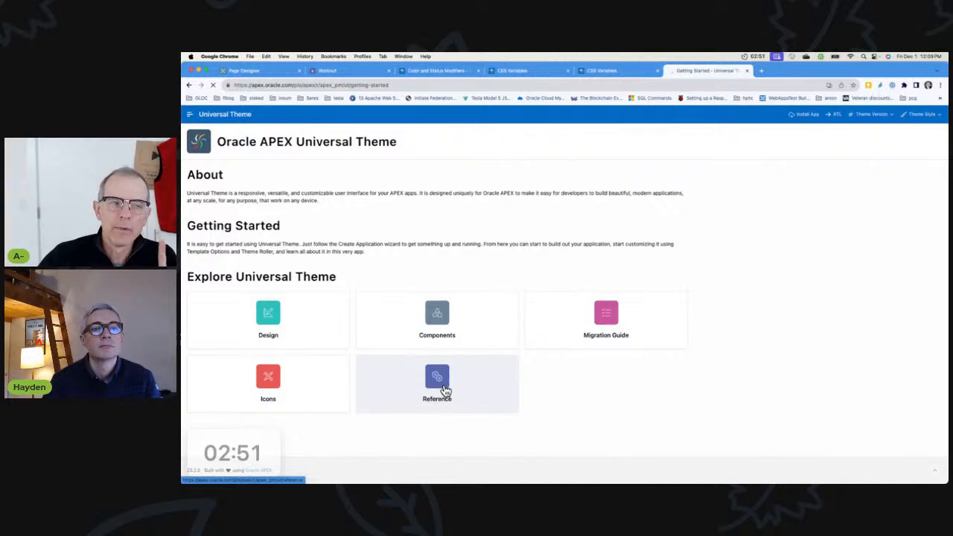
{"action": "left_click", "coordinate": [437, 384]}
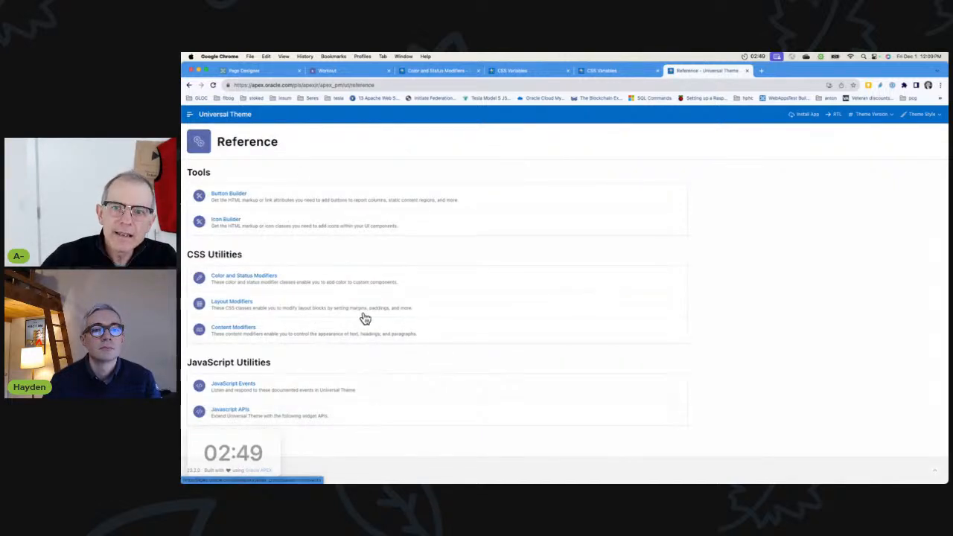
{"action": "mouse_move", "coordinate": [268, 223]}
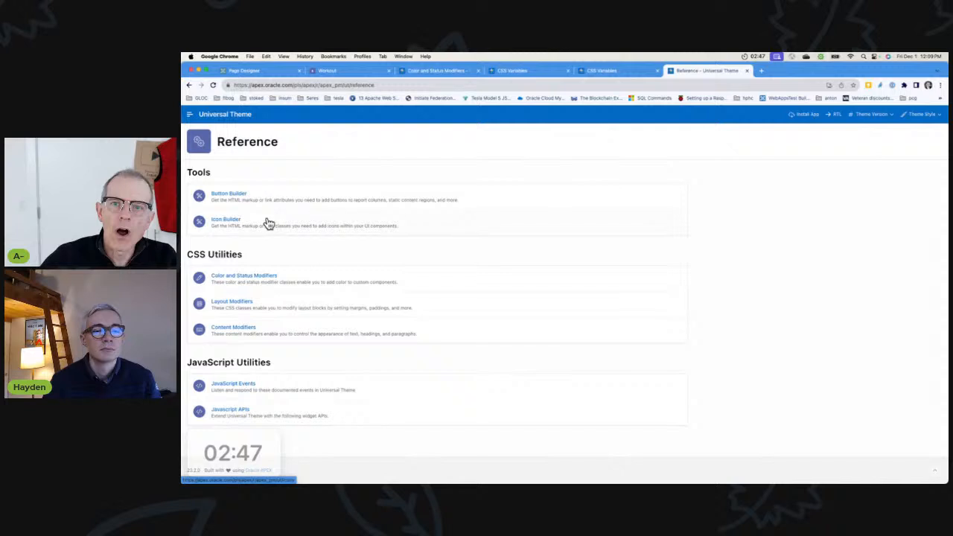
{"action": "left_click", "coordinate": [190, 113]}
{"action": "type", "text": "primar"}
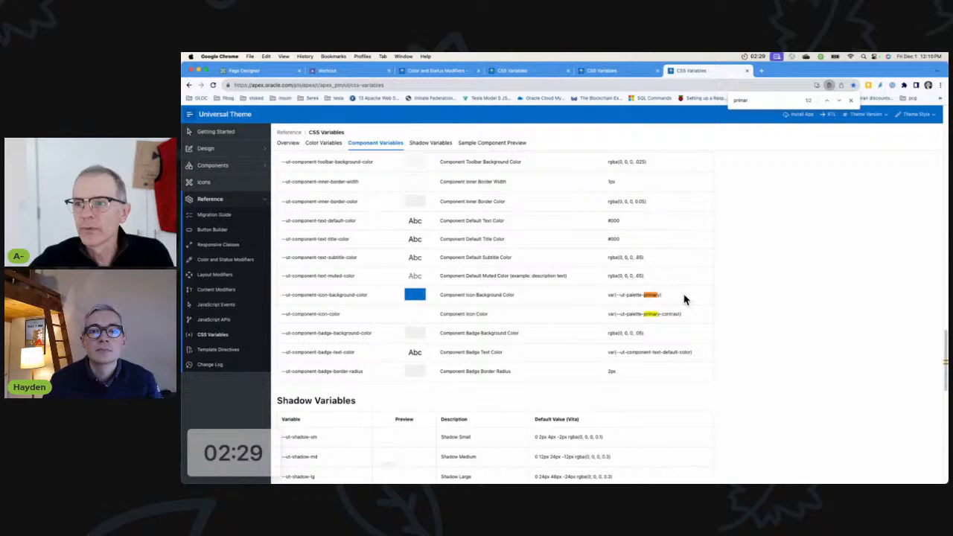
Step: Select the Component Icon Color value var(--ut-palette-primary-contrast) for copying
{"action": "double_click", "coordinate": [632, 295]}
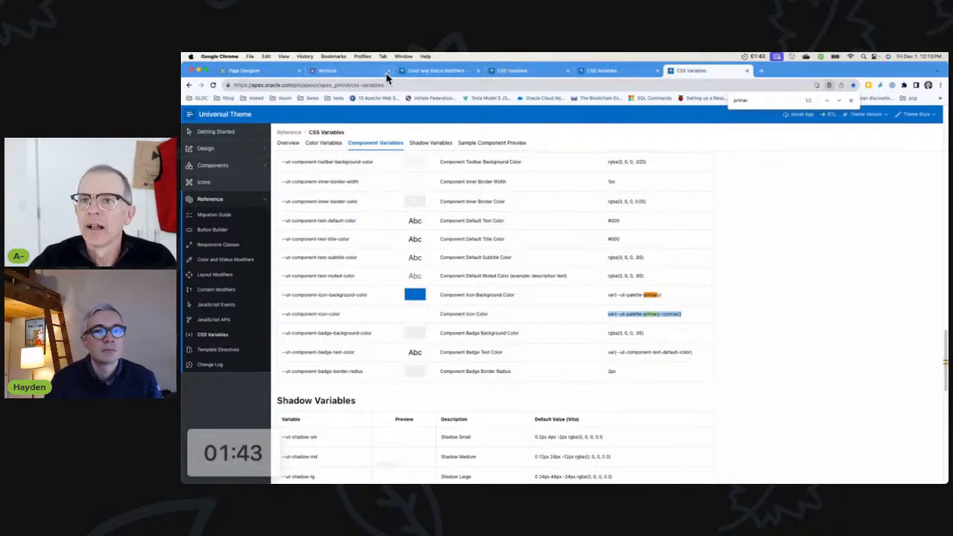
Step: Apply the custom CSS, save it as a new theme style and close the Edit Workout dialog
{"action": "left_click", "coordinate": [350, 70]}
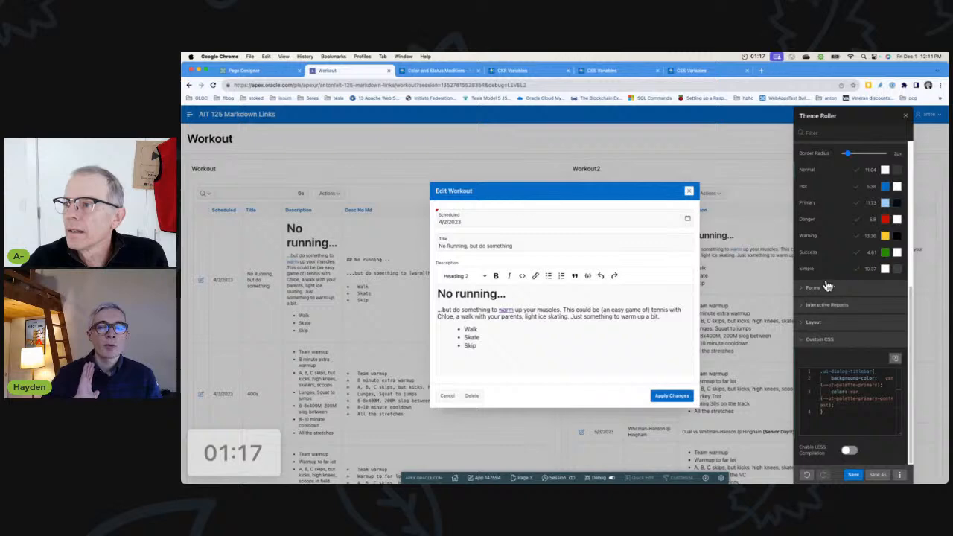
{"action": "mouse_move", "coordinate": [828, 274]}
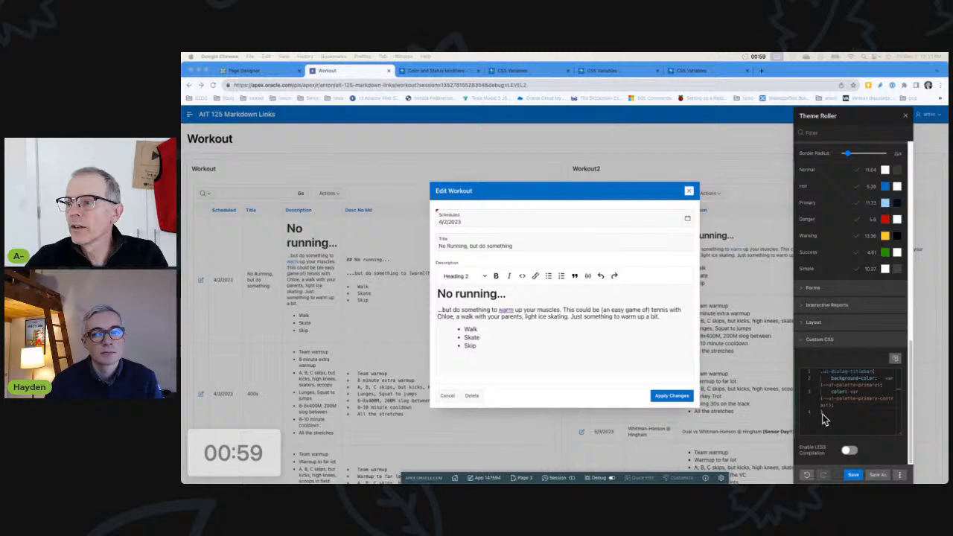
{"action": "left_click", "coordinate": [703, 70]}
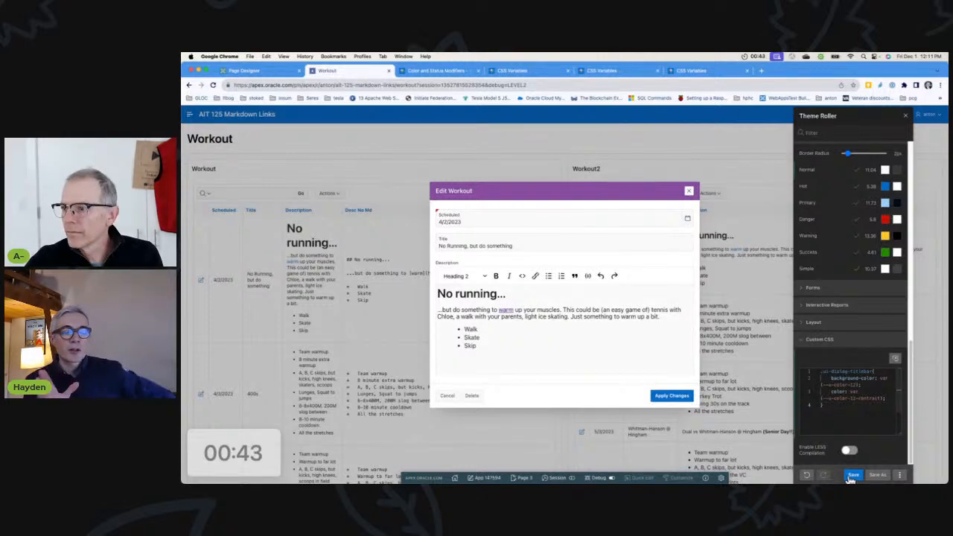
{"action": "left_click", "coordinate": [876, 475]}
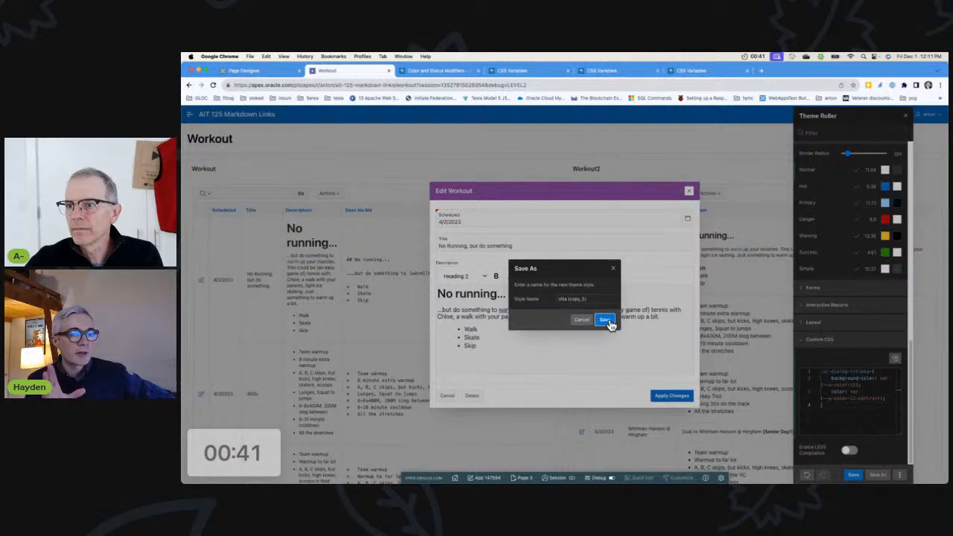
{"action": "left_click", "coordinate": [604, 321]}
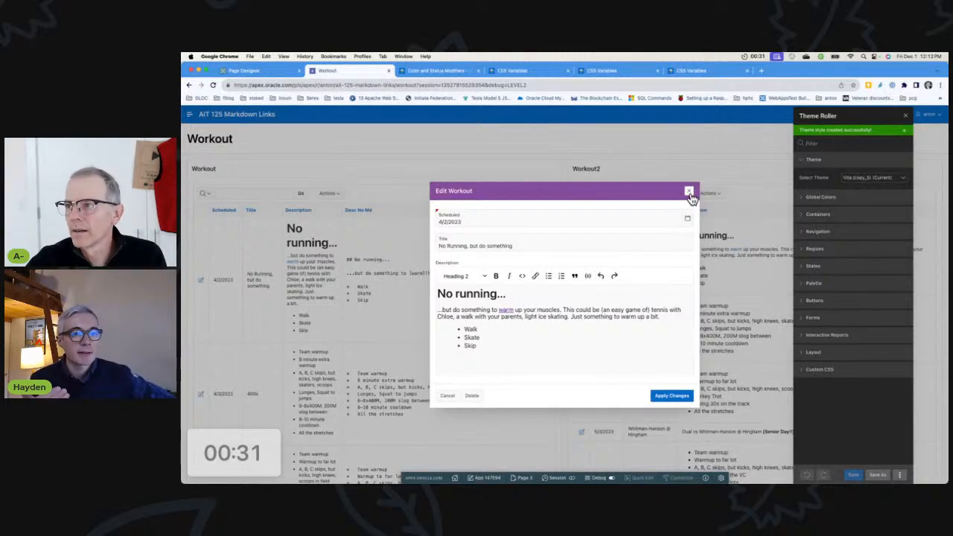
{"action": "left_click", "coordinate": [688, 191]}
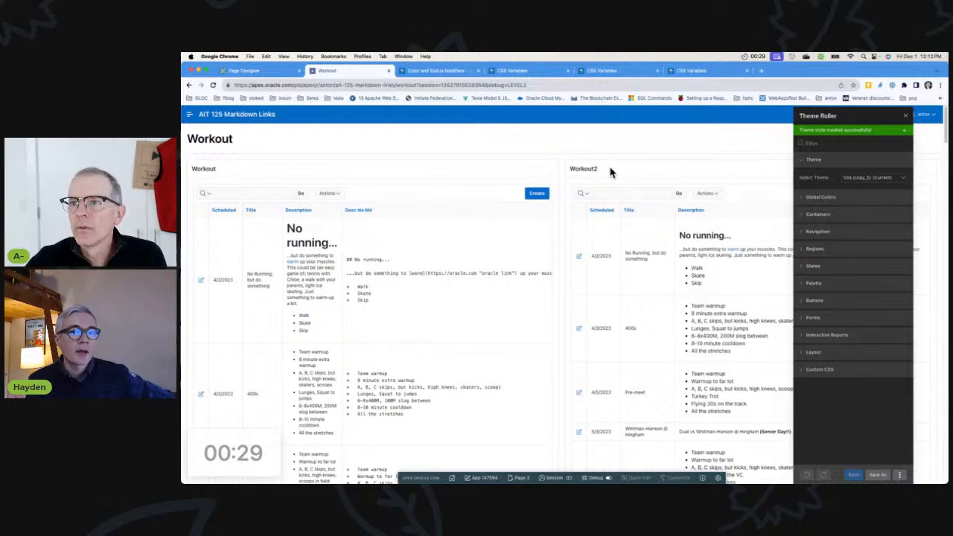
Step: Give the Workout2 region a purple Accent template option, then save and rerun the page
{"action": "left_click", "coordinate": [905, 116]}
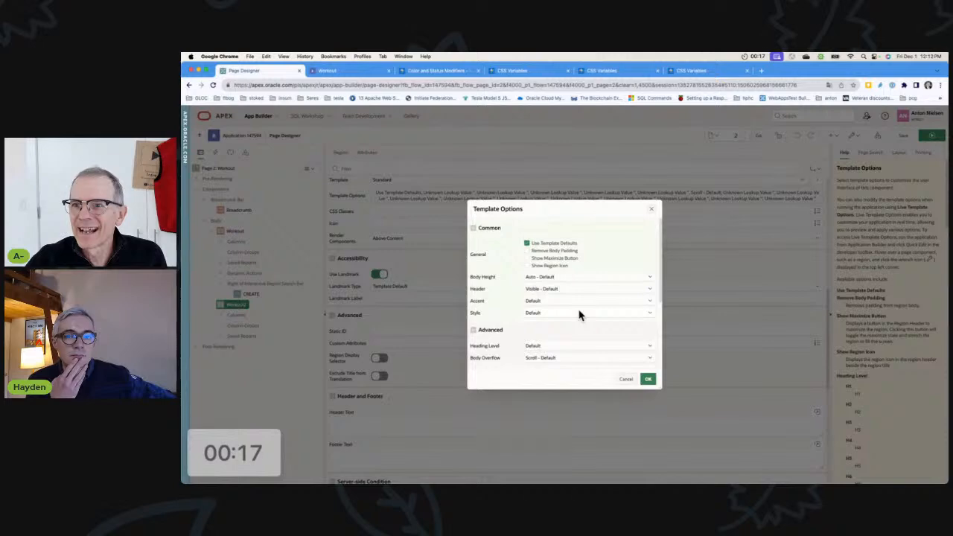
{"action": "left_click", "coordinate": [588, 300]}
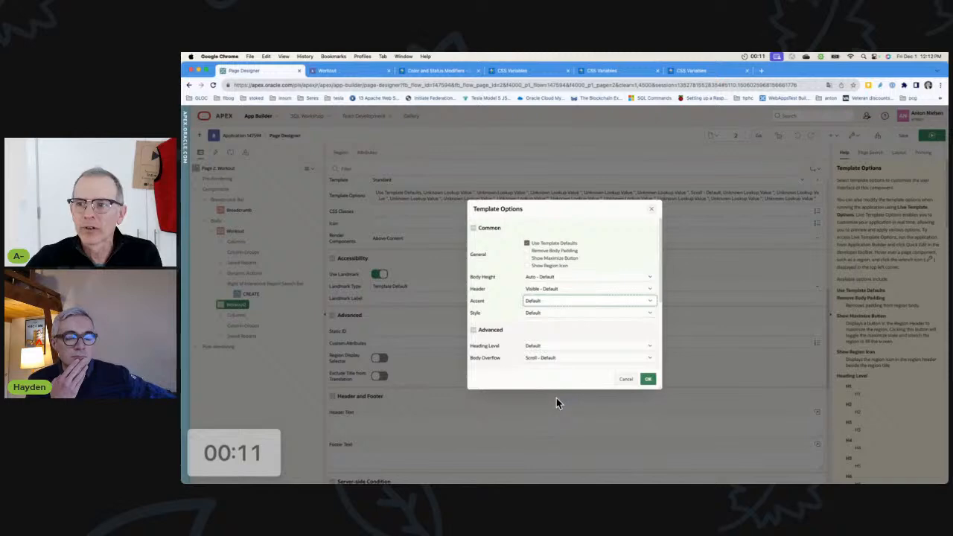
{"action": "left_click", "coordinate": [648, 380]}
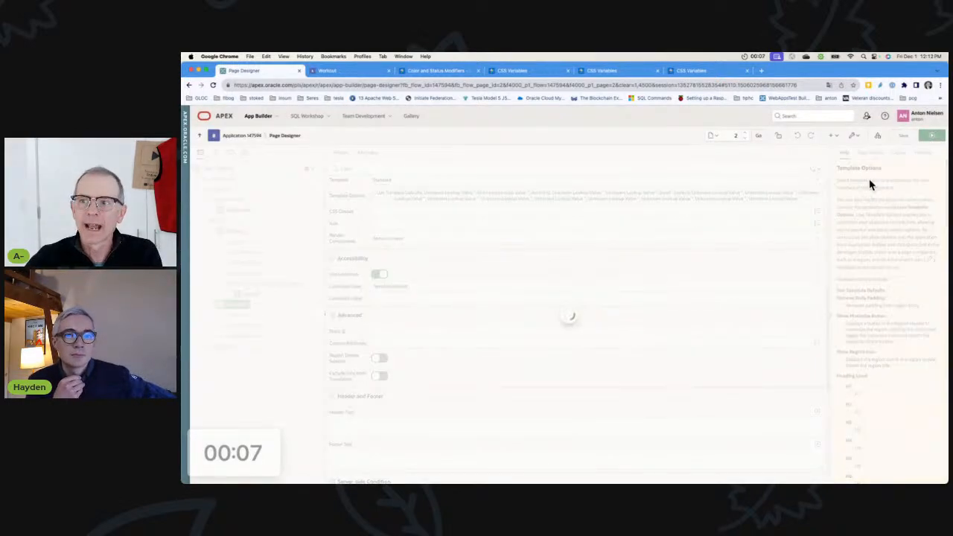
{"action": "left_click", "coordinate": [350, 70]}
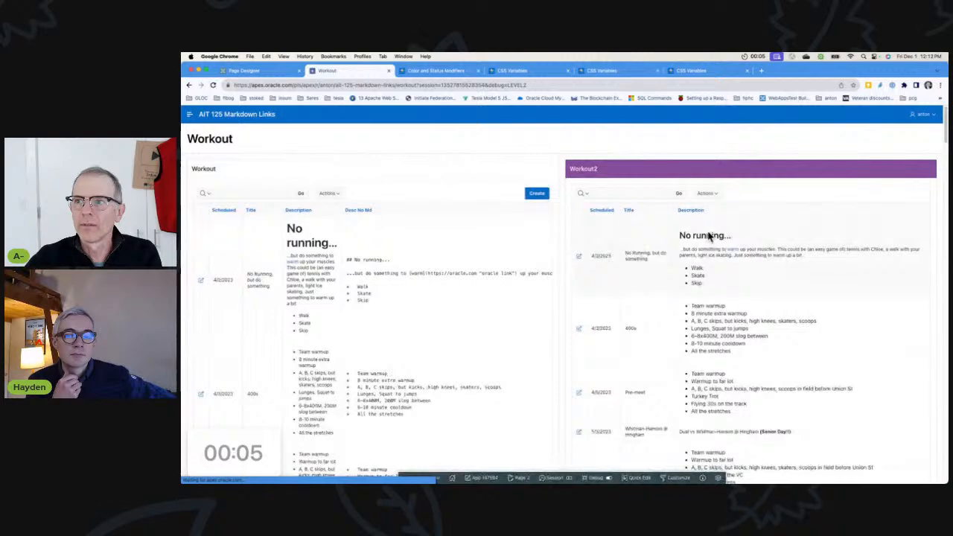
Step: Reopen Theme Roller and expand its Palette section of numbered colour swatches
{"action": "left_click", "coordinate": [678, 477]}
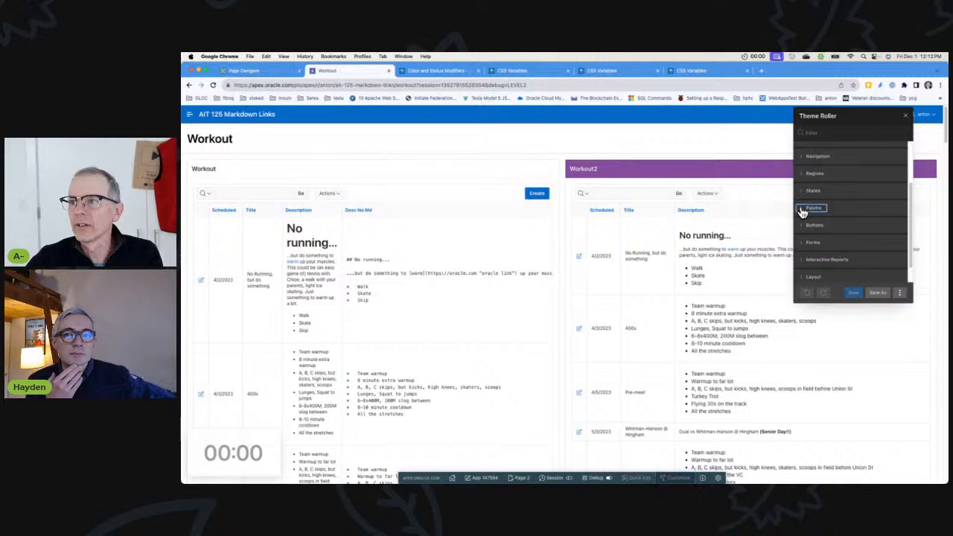
{"action": "left_click", "coordinate": [813, 209]}
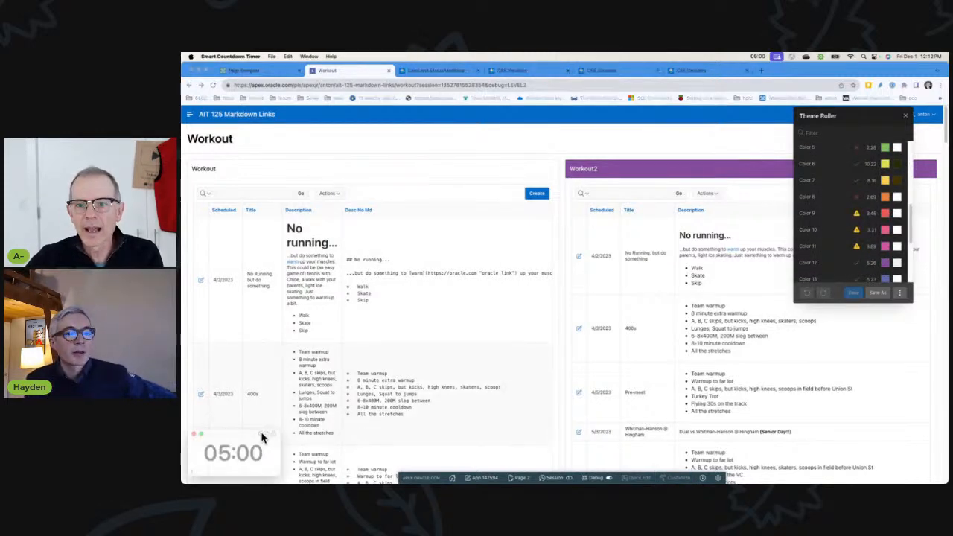
{"action": "mouse_move", "coordinate": [476, 330]}
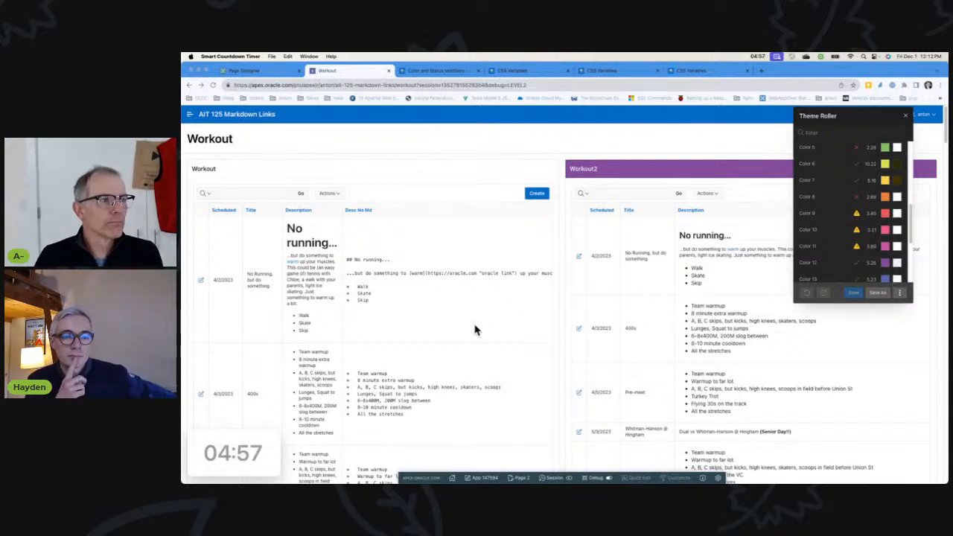
{"action": "mouse_move", "coordinate": [652, 255]}
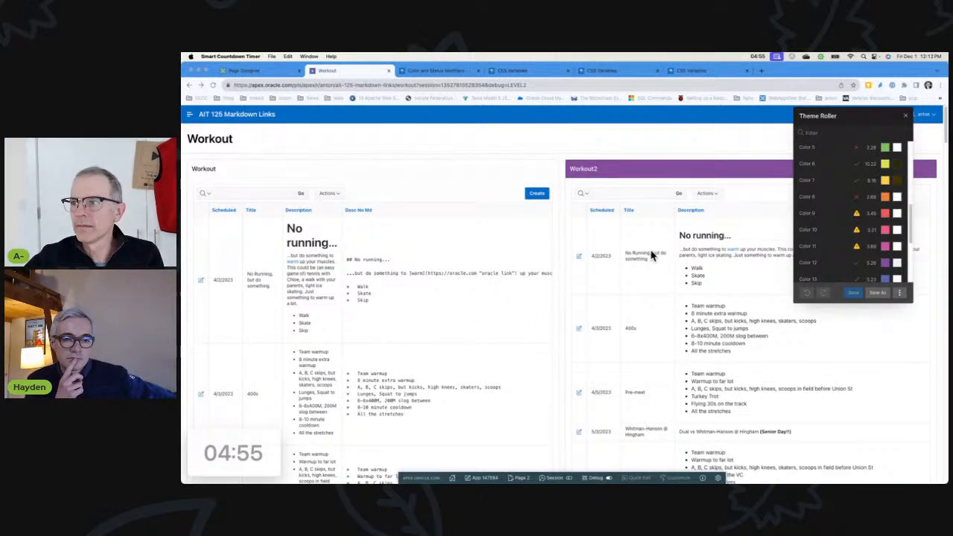
{"action": "mouse_move", "coordinate": [706, 229]}
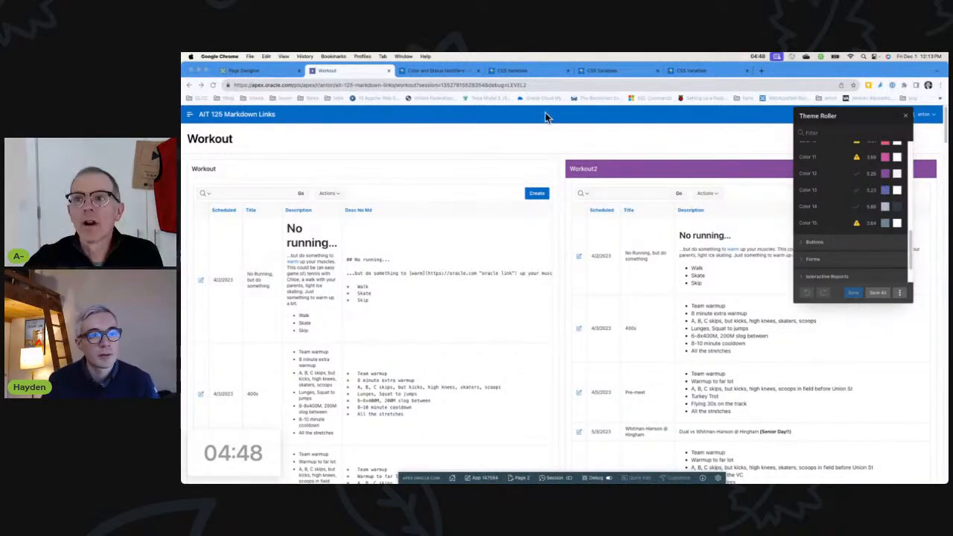
{"action": "left_click", "coordinate": [702, 70]}
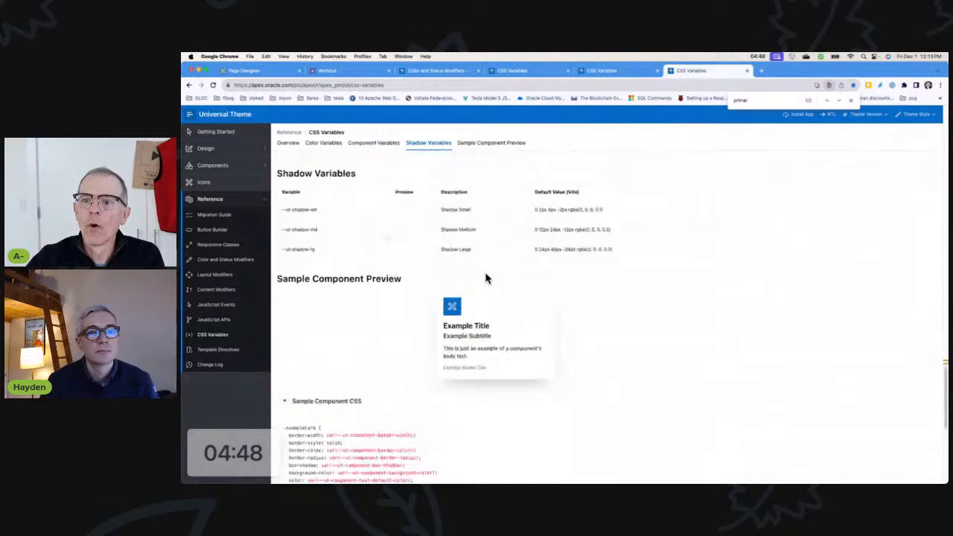
{"action": "left_click", "coordinate": [325, 143]}
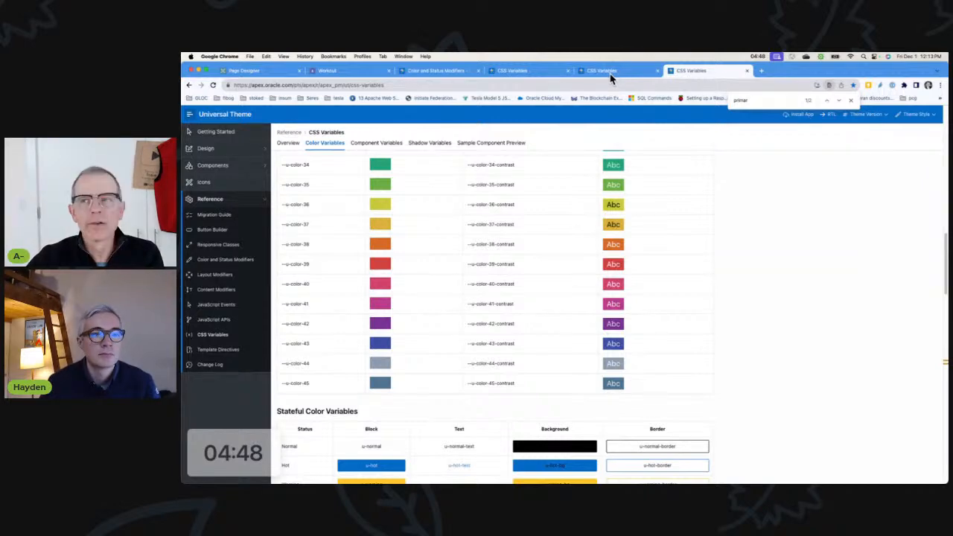
{"action": "left_click", "coordinate": [327, 70]}
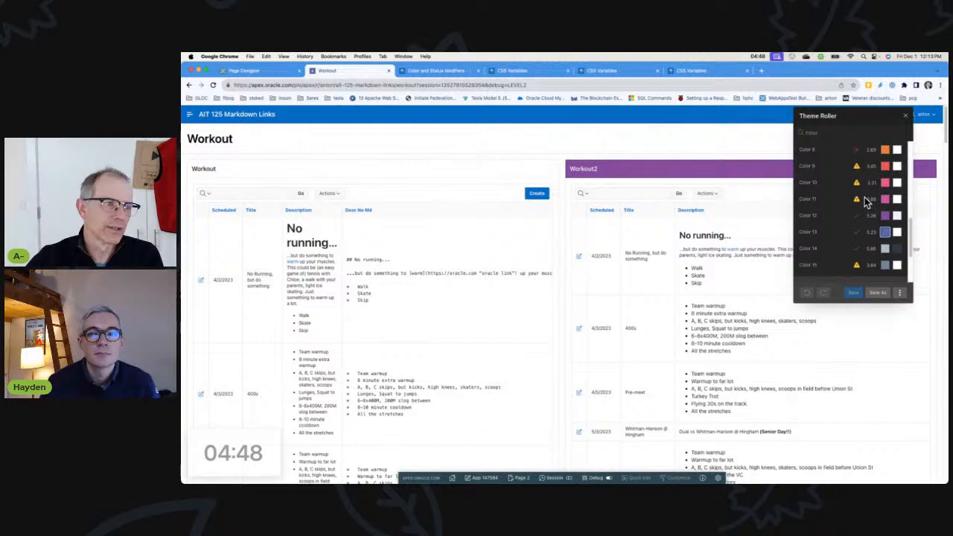
Step: Browse through the palette colour swatches and close Theme Roller
{"action": "scroll", "scroll_direction": "down", "scroll_amount": 3}
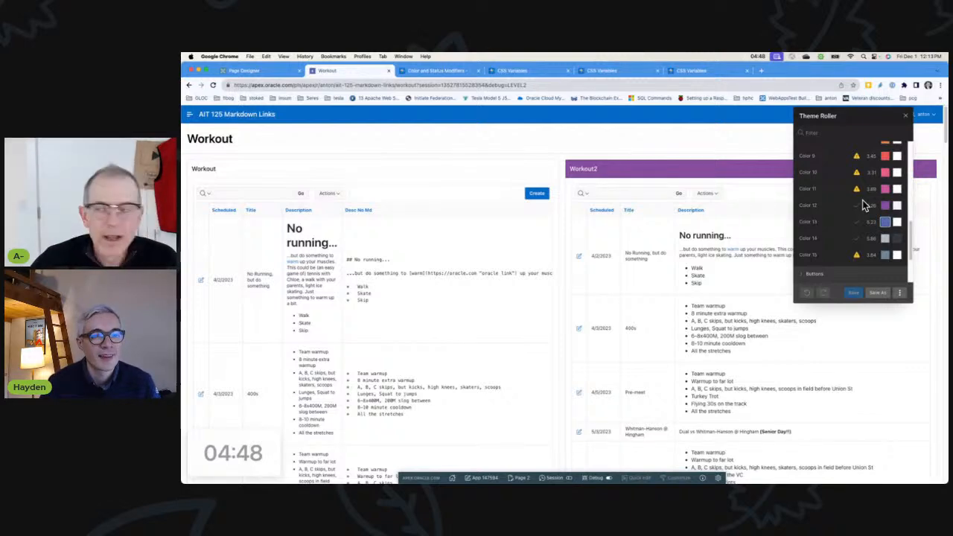
{"action": "scroll", "scroll_direction": "up", "scroll_amount": 3}
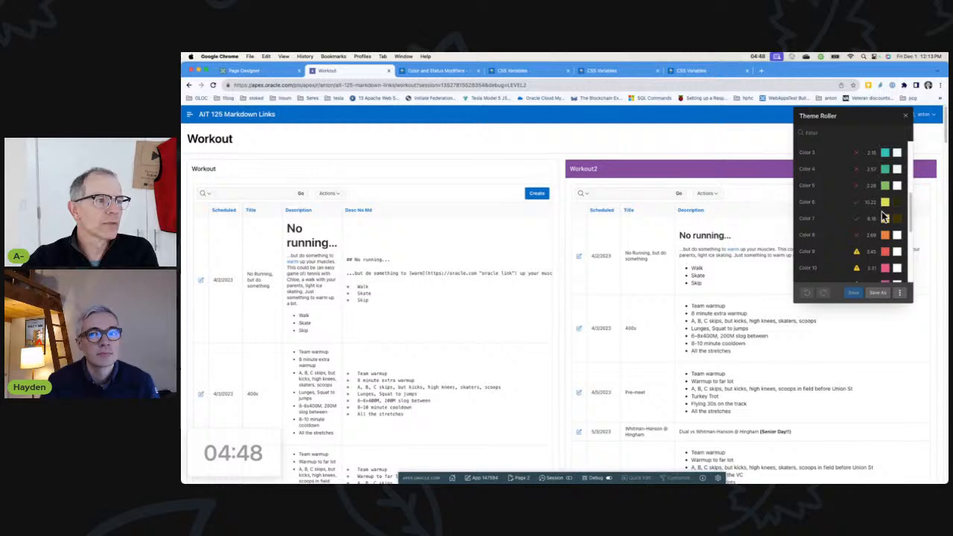
{"action": "scroll", "scroll_direction": "down", "scroll_amount": 3}
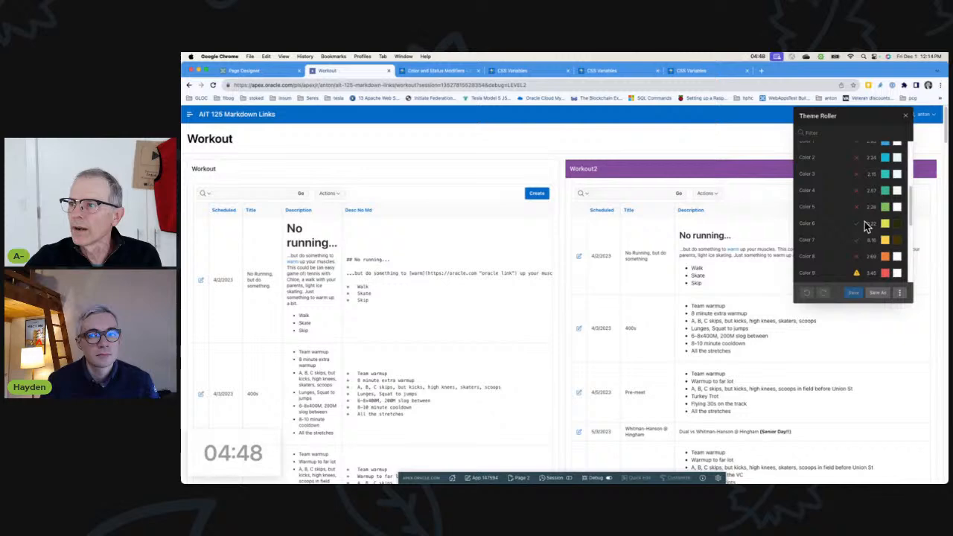
{"action": "scroll", "scroll_direction": "down", "scroll_amount": 3}
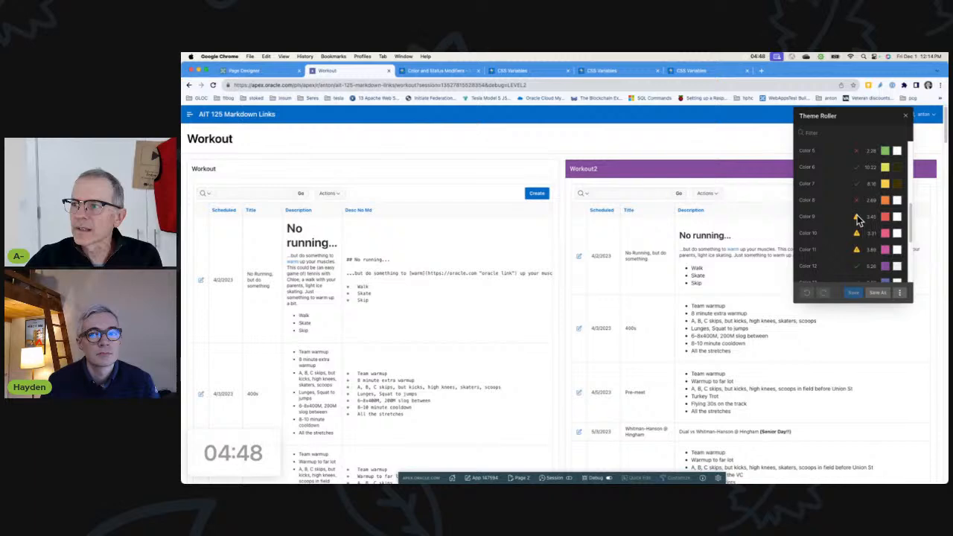
{"action": "mouse_move", "coordinate": [858, 217]}
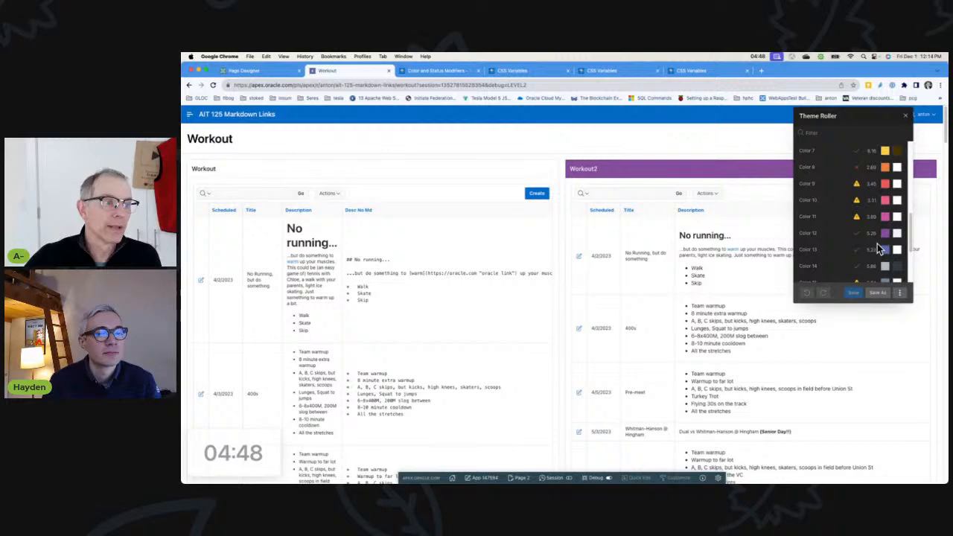
{"action": "left_click", "coordinate": [906, 117]}
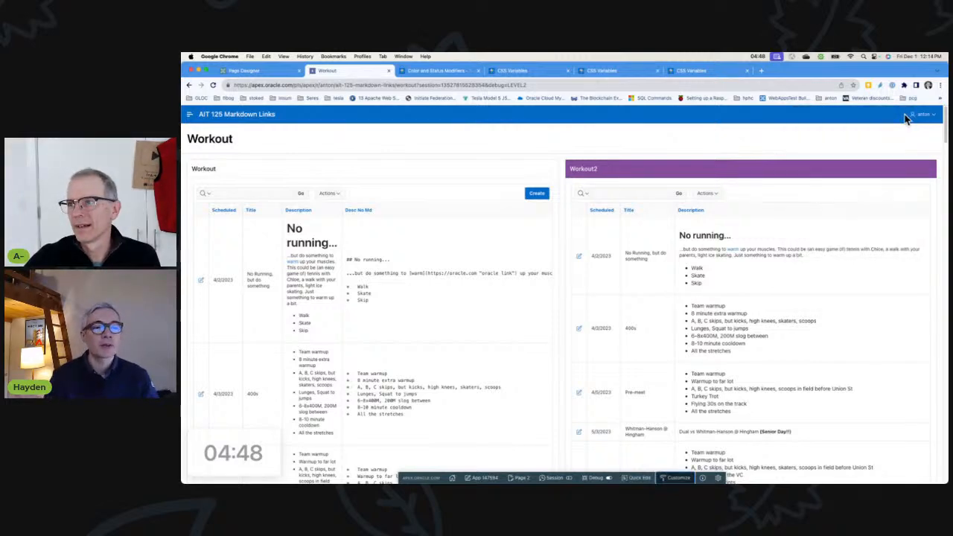
{"action": "mouse_move", "coordinate": [798, 217]}
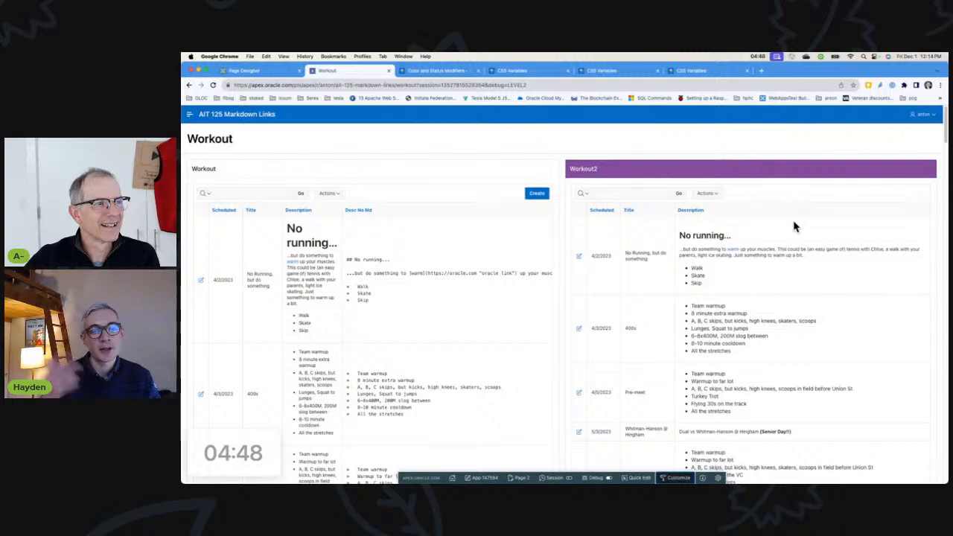
{"action": "mouse_move", "coordinate": [551, 123]}
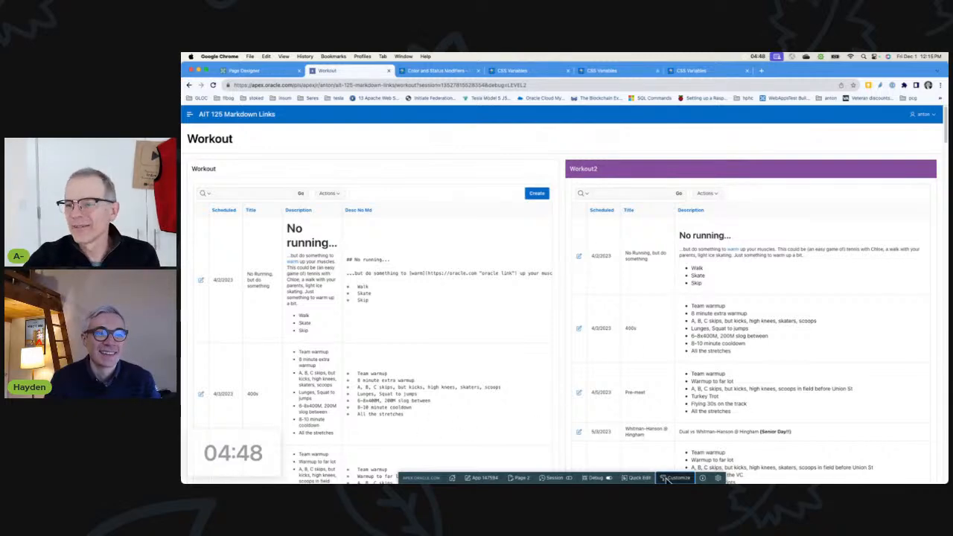
Step: Reopen Theme Roller to list the full palette colours again
{"action": "left_click", "coordinate": [676, 477]}
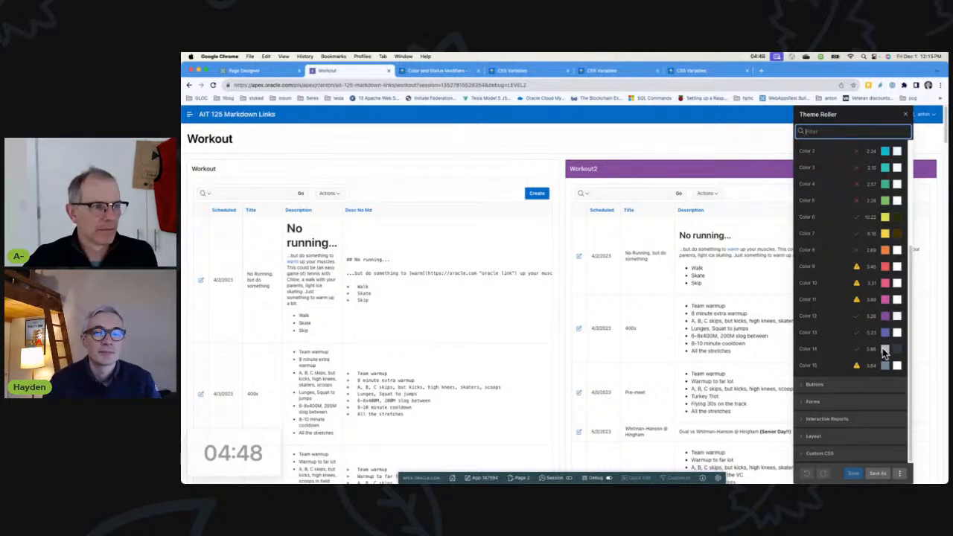
Step: Close Theme Roller, leaving the Workout page with its purple-headed Workout2 region
{"action": "left_click", "coordinate": [906, 113]}
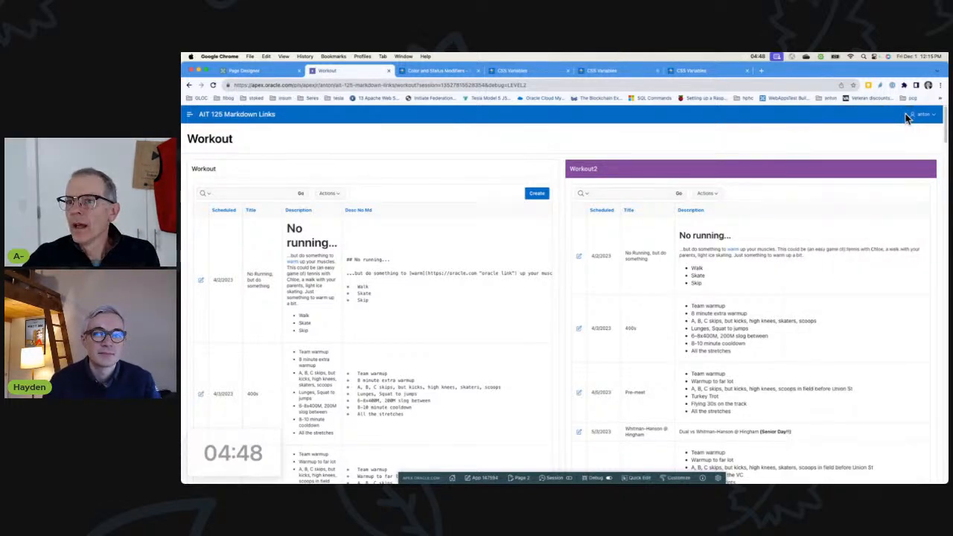
{"action": "mouse_move", "coordinate": [782, 255]}
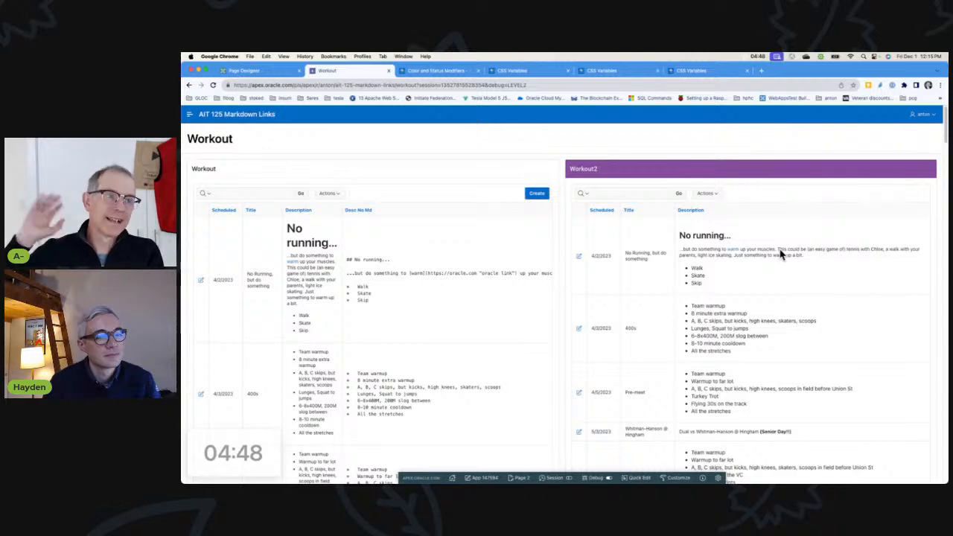